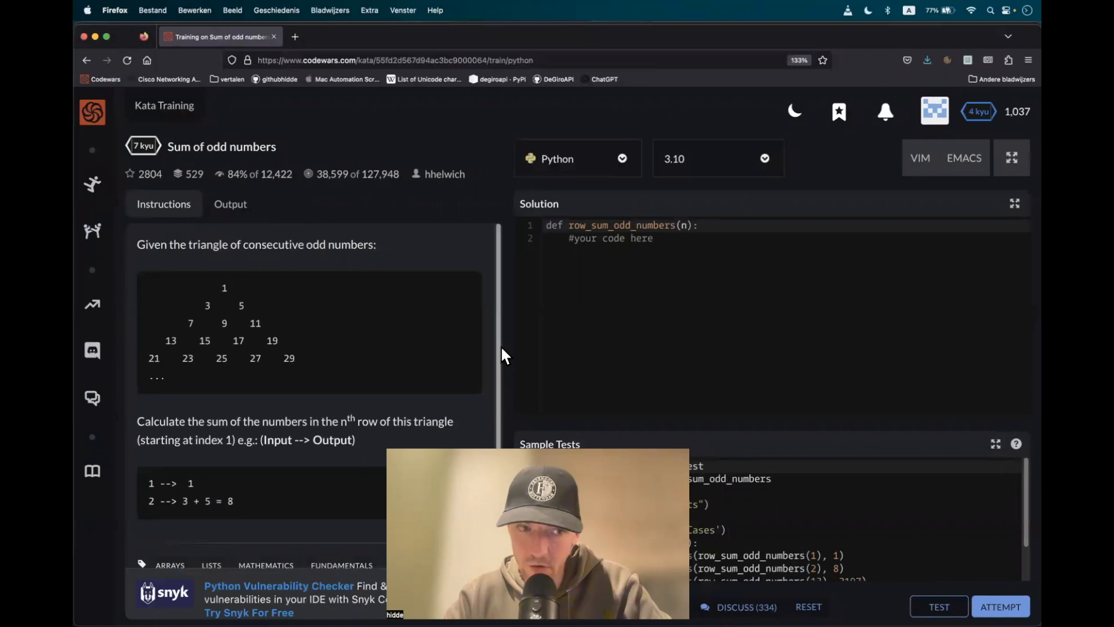
pyautogui.moveTo(266, 428)
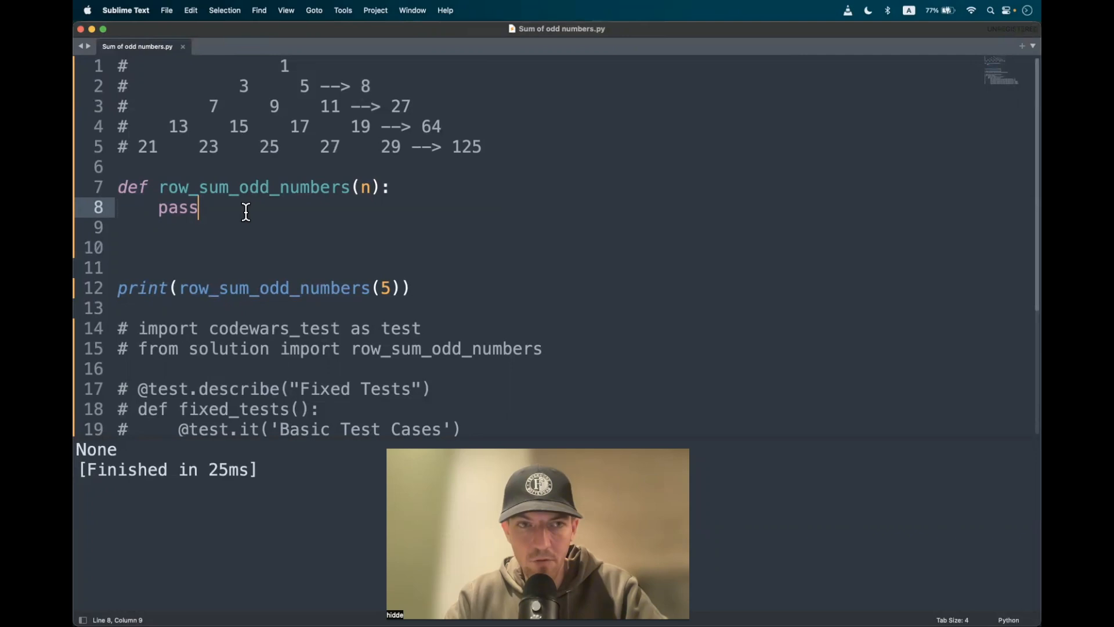
# Select the placeholder 'pass' on line 8 and delete it.
pyautogui.click(308, 126)
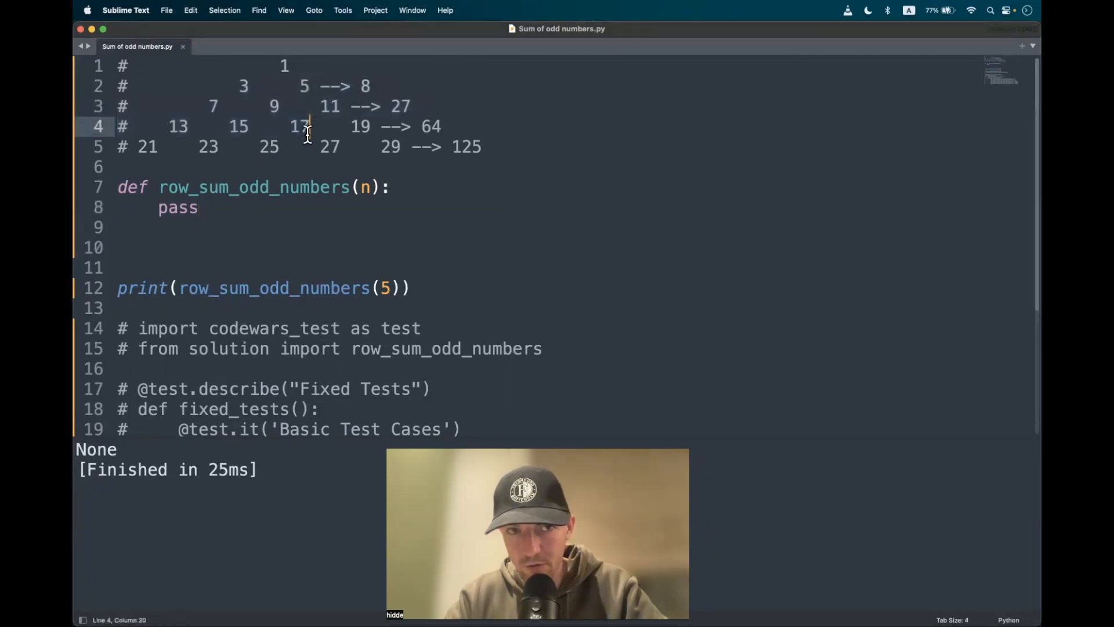
pyautogui.click(352, 86)
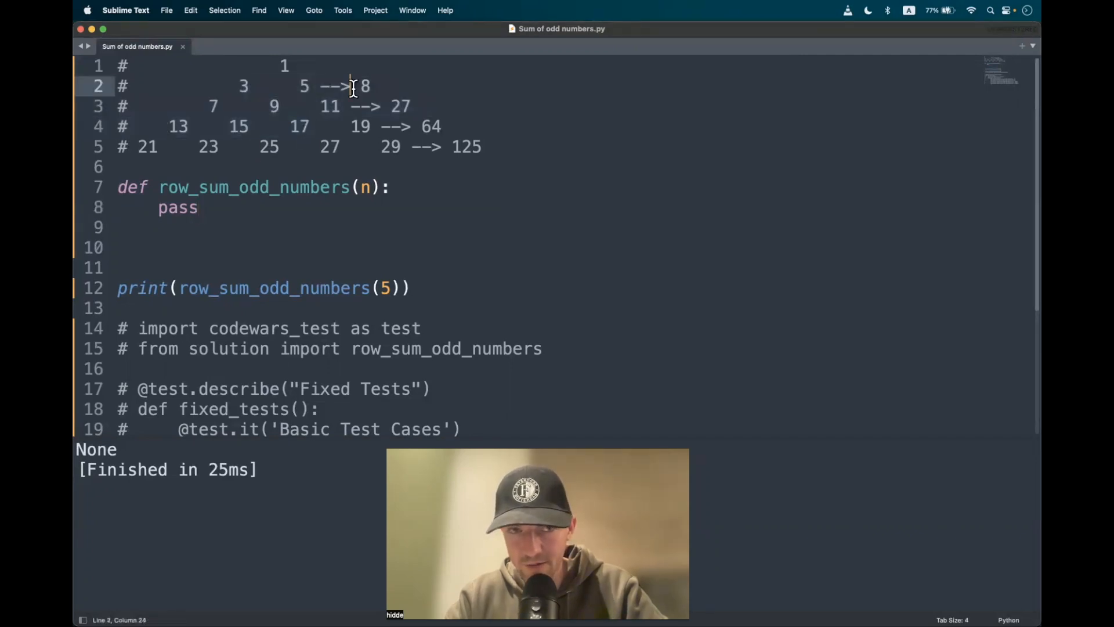
pyautogui.moveTo(353, 85); pyautogui.dragTo(452, 126)
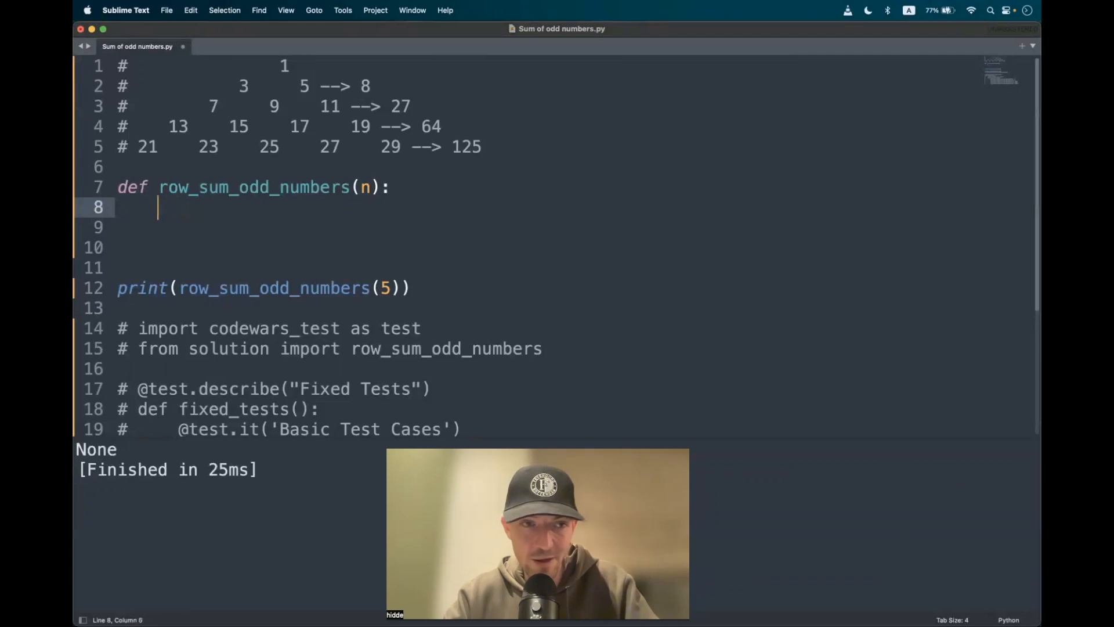
# Write 'for layer in range(1, n+1):' with print(layer) inside the loop.
pyautogui.write('for')
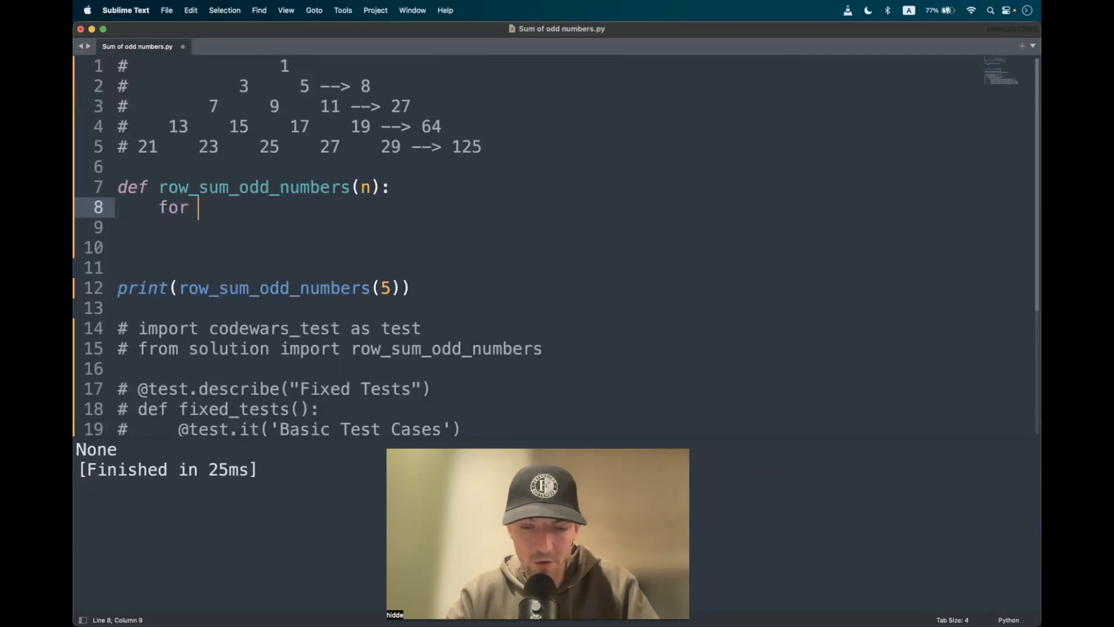
pyautogui.write('layer in ra')
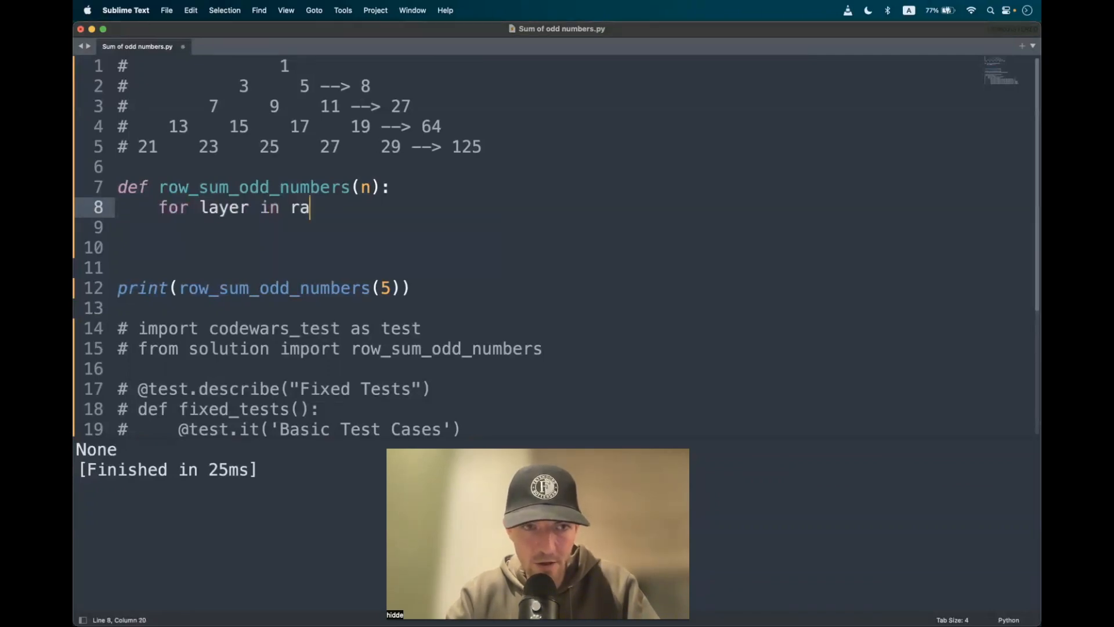
pyautogui.write('nge()')
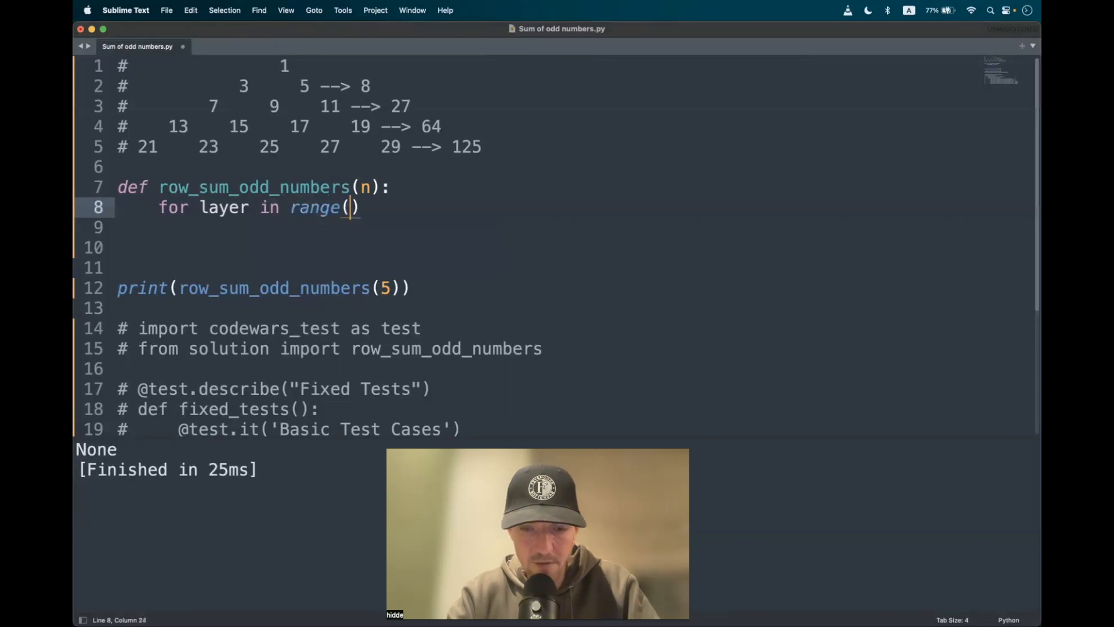
pyautogui.write('n')
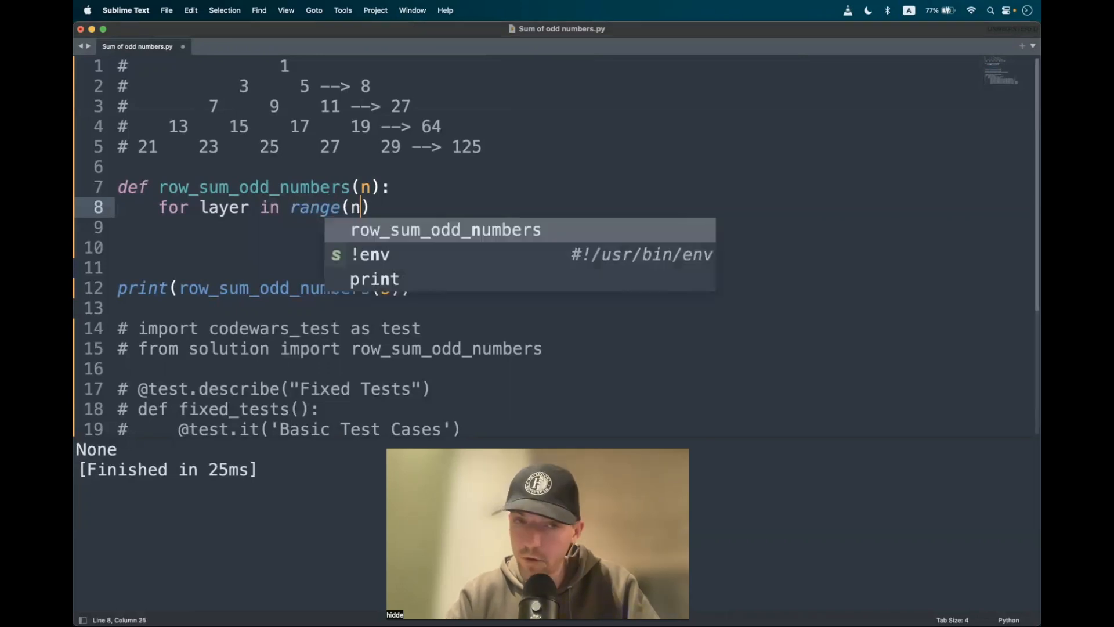
pyautogui.write('1,')
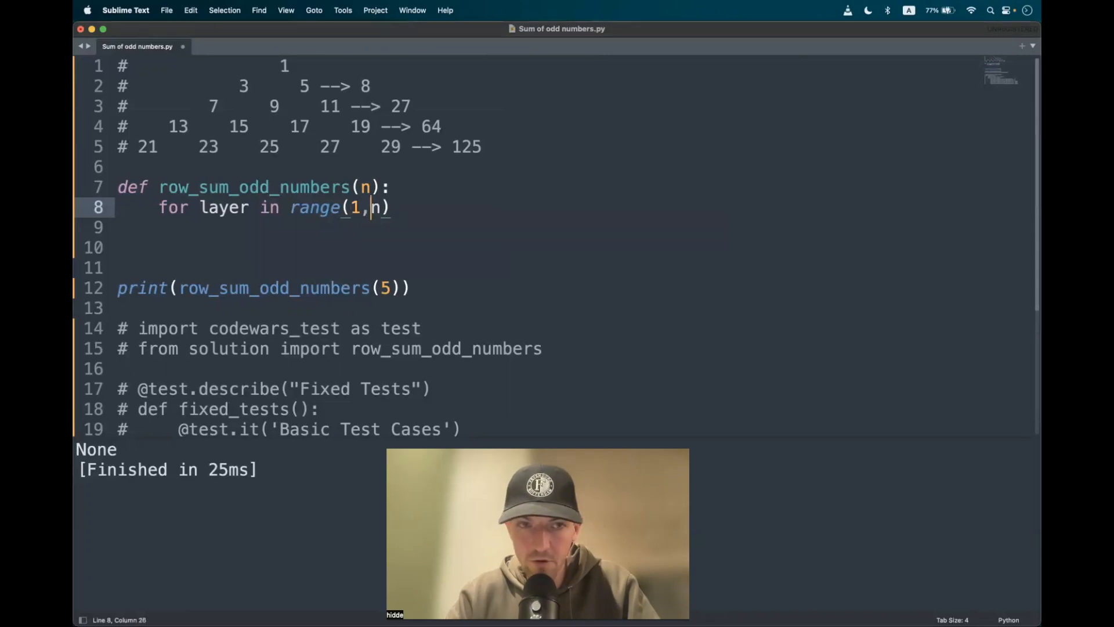
pyautogui.write(':')
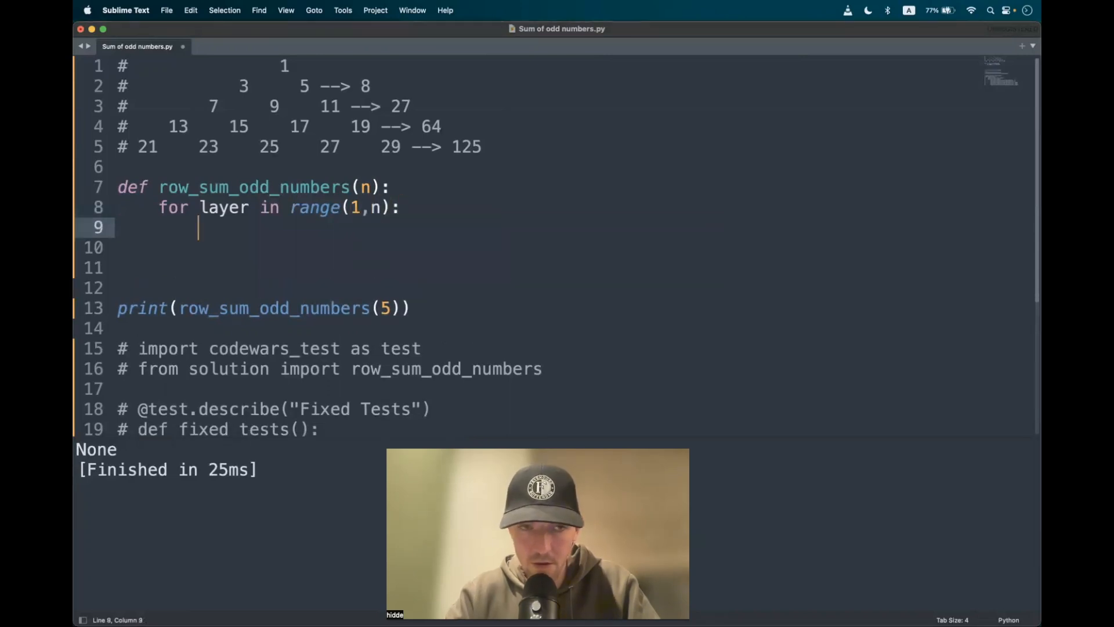
pyautogui.write('print(layer)')
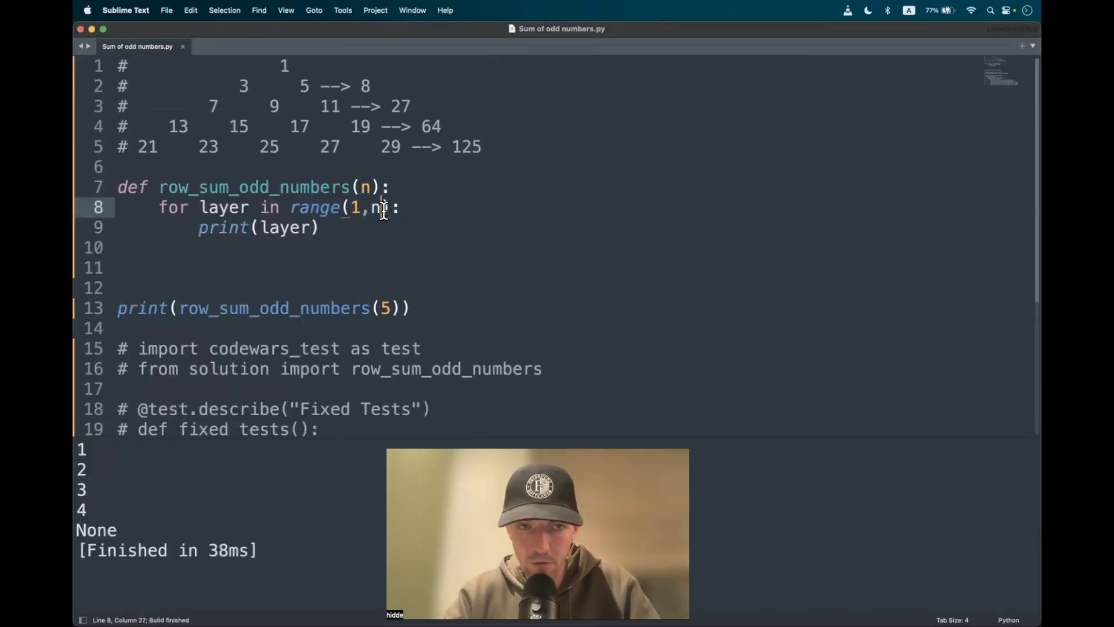
pyautogui.write('+1')
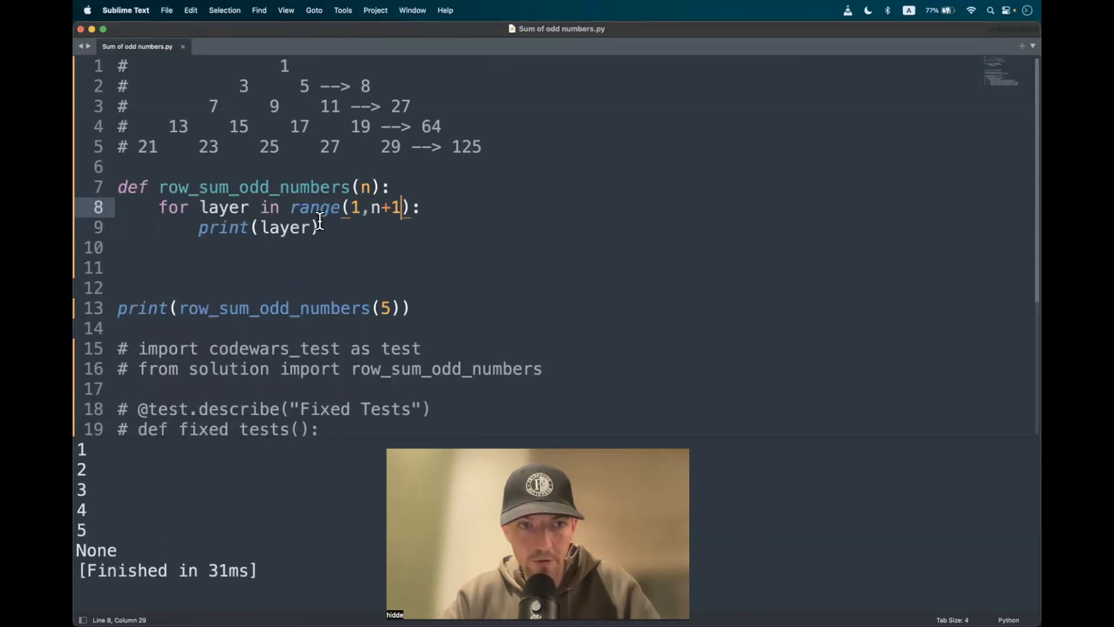
pyautogui.click(315, 227)
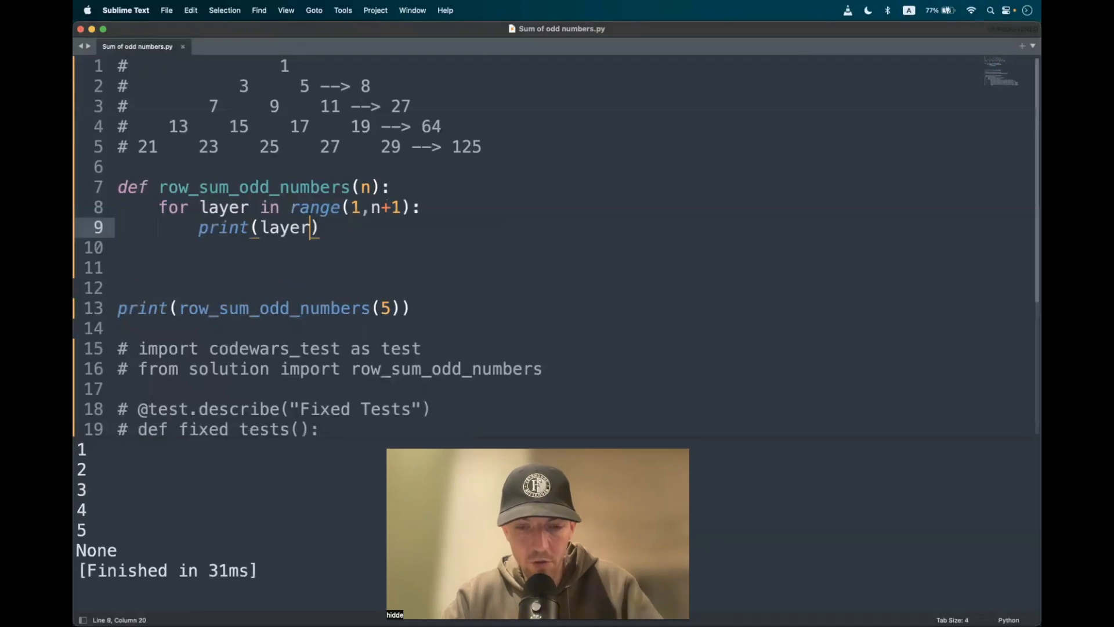
# Change the printed value to layer * layer**2.
pyautogui.write('* layer')
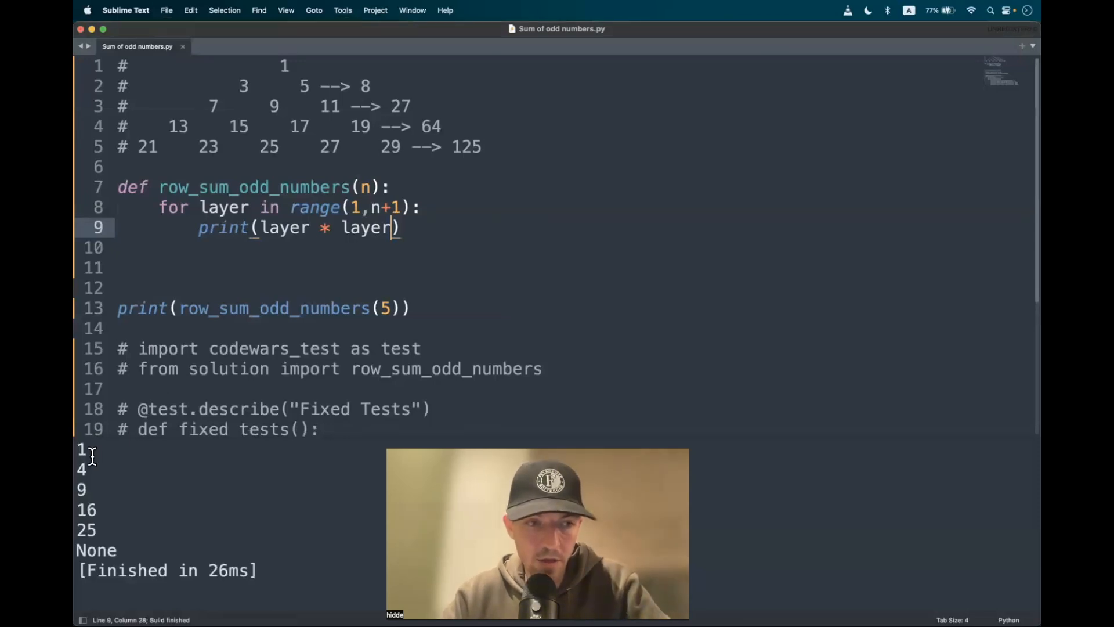
pyautogui.moveTo(306, 76)
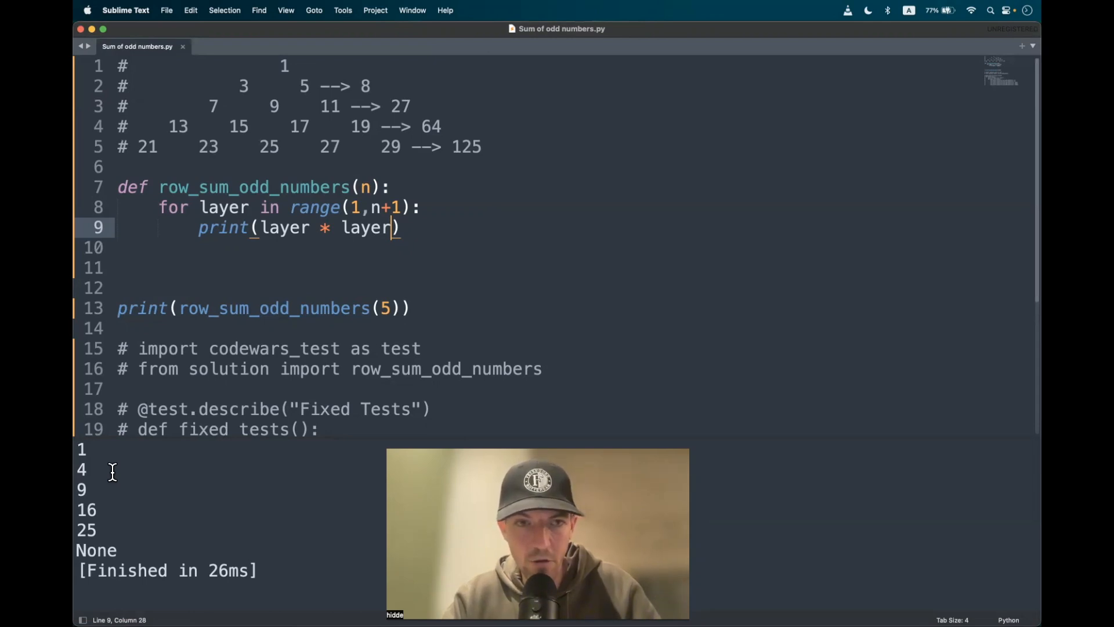
pyautogui.write('**')
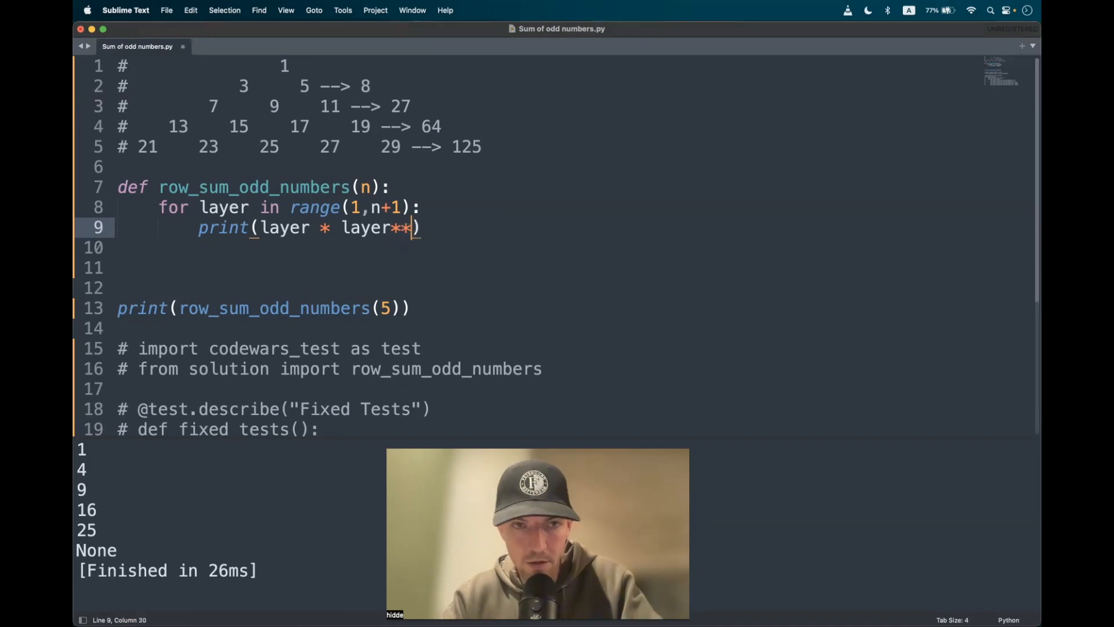
pyautogui.write('2')
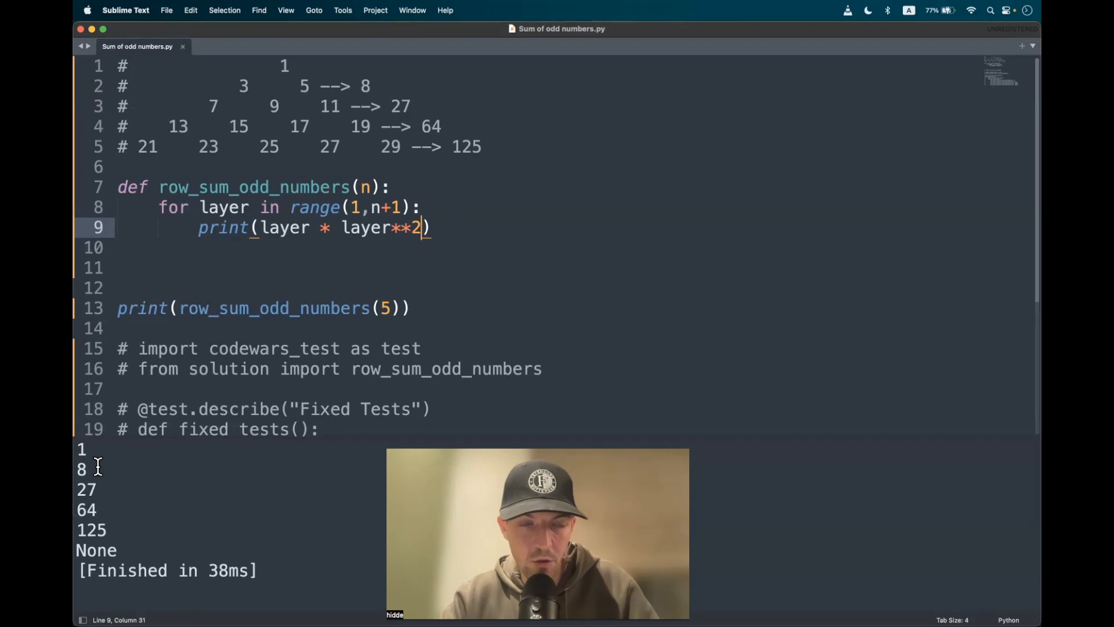
pyautogui.moveTo(109, 507)
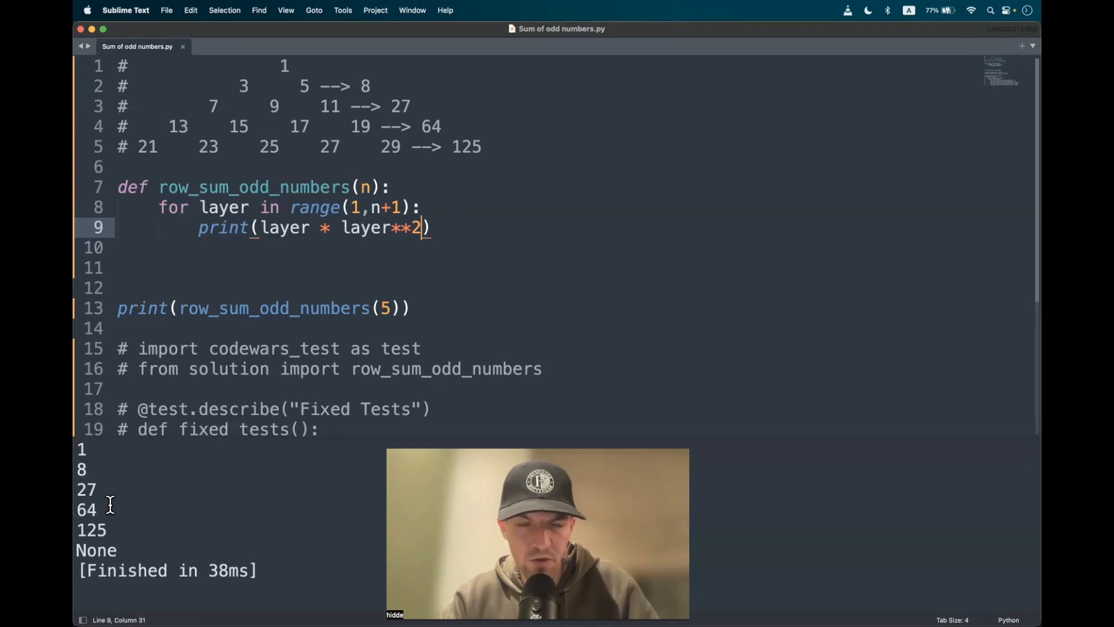
# Add 'sum_of_odd_integers = []' at the top and begin replacing the print call.
pyautogui.press('Enter')
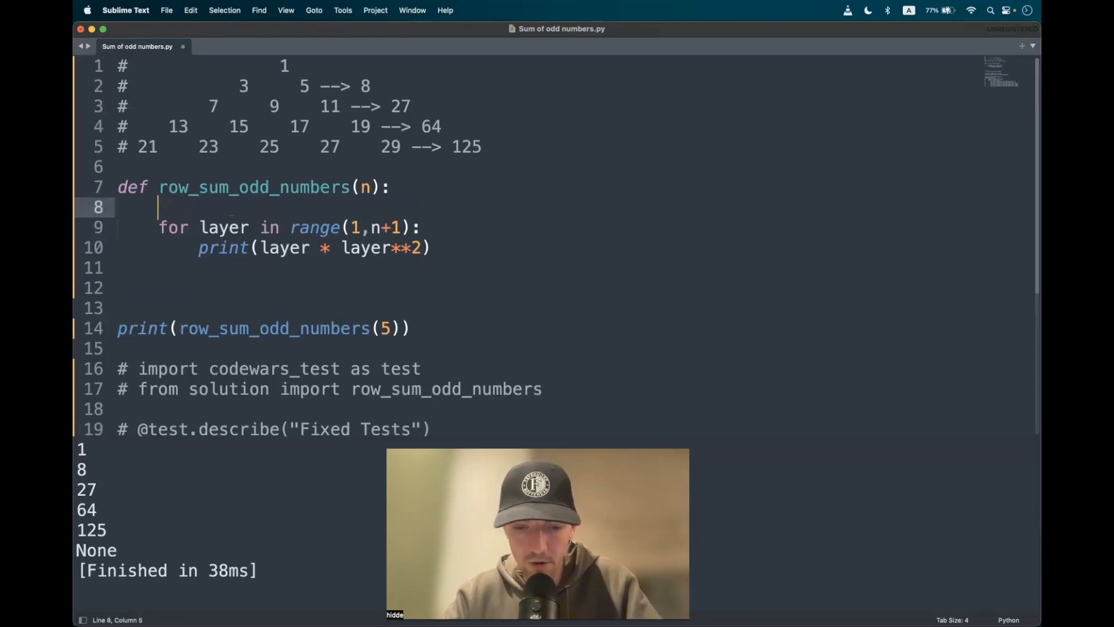
pyautogui.write('s')
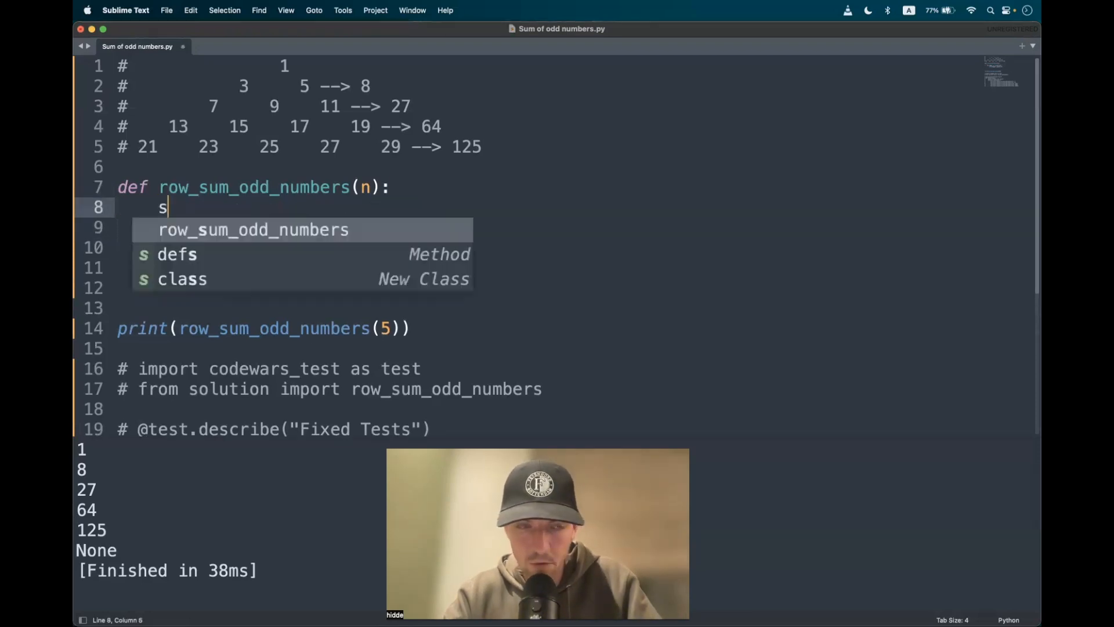
pyautogui.write('um_of_')
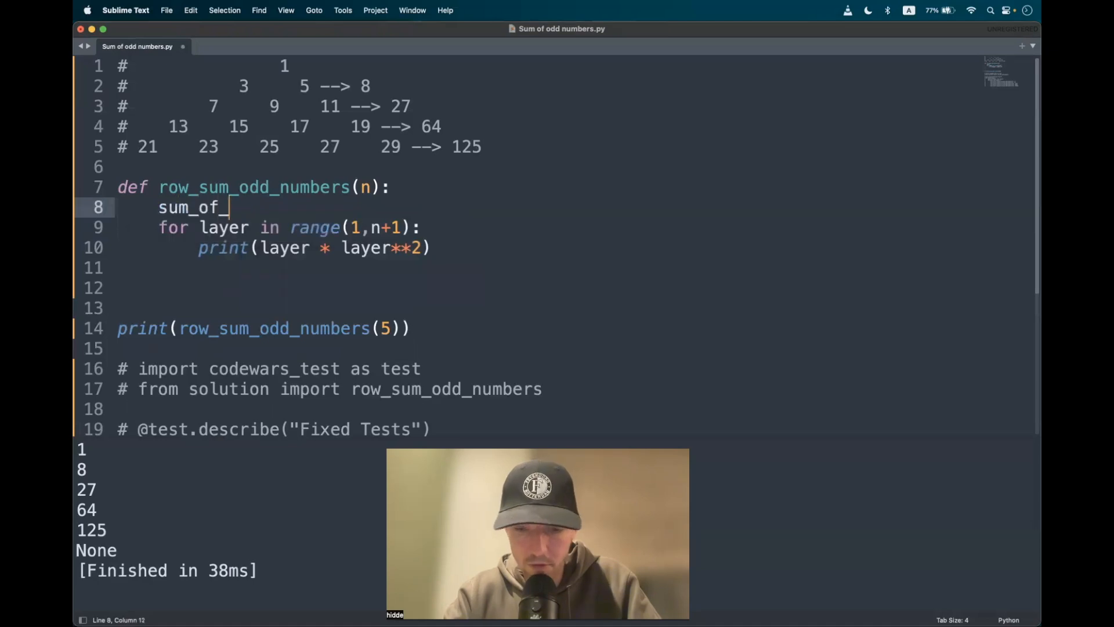
pyautogui.write('odd_in')
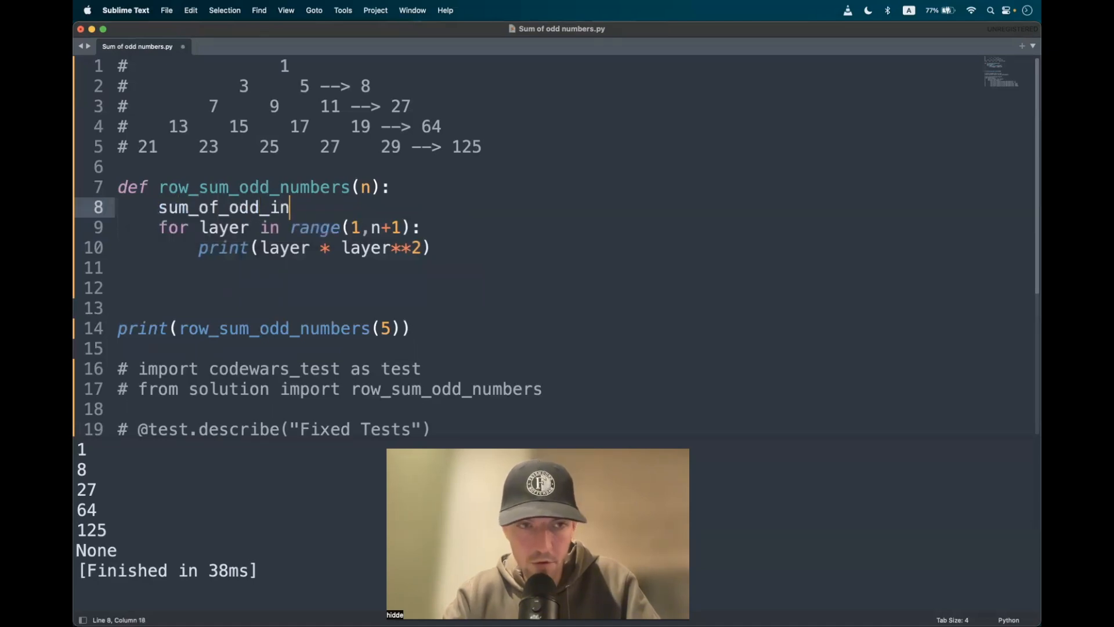
pyautogui.write('tegers = []')
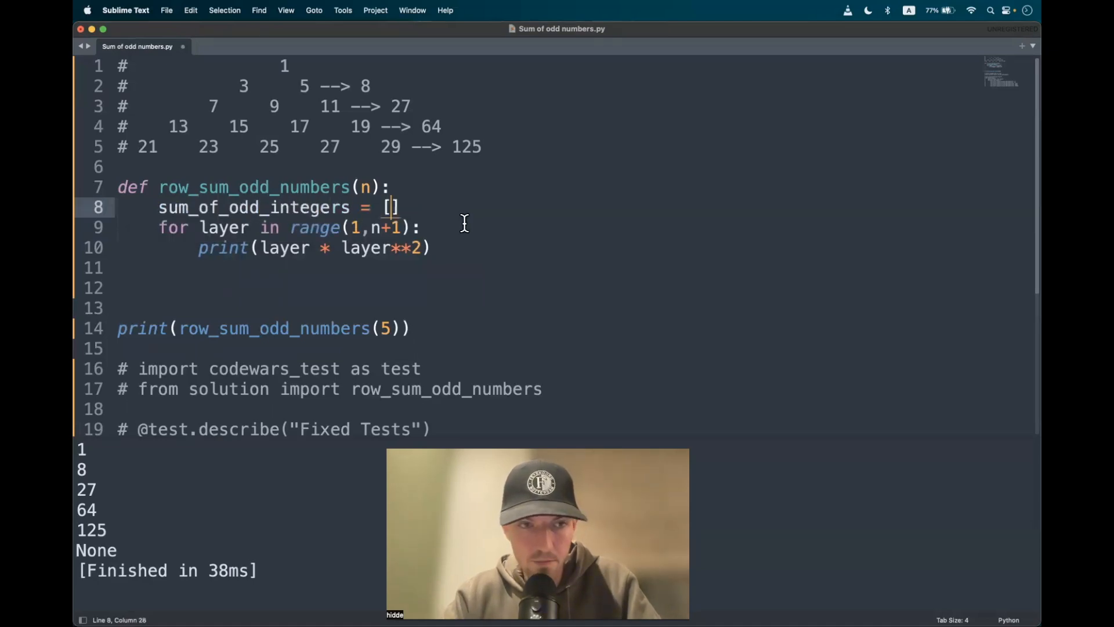
pyautogui.doubleClick(252, 207)
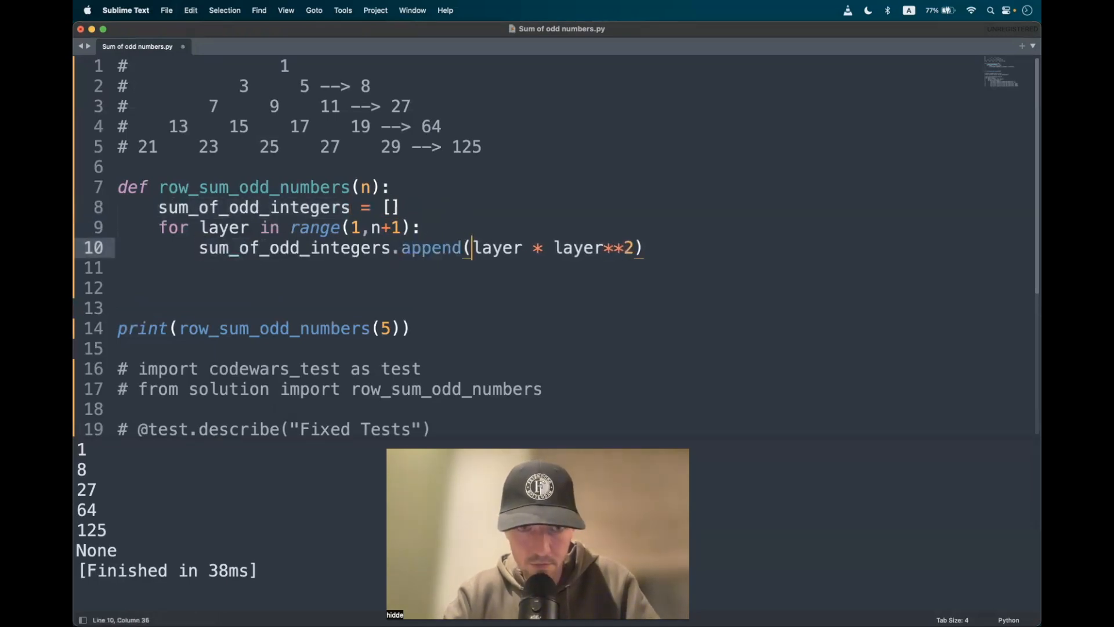
pyautogui.write('return sum_of_odd_integers')
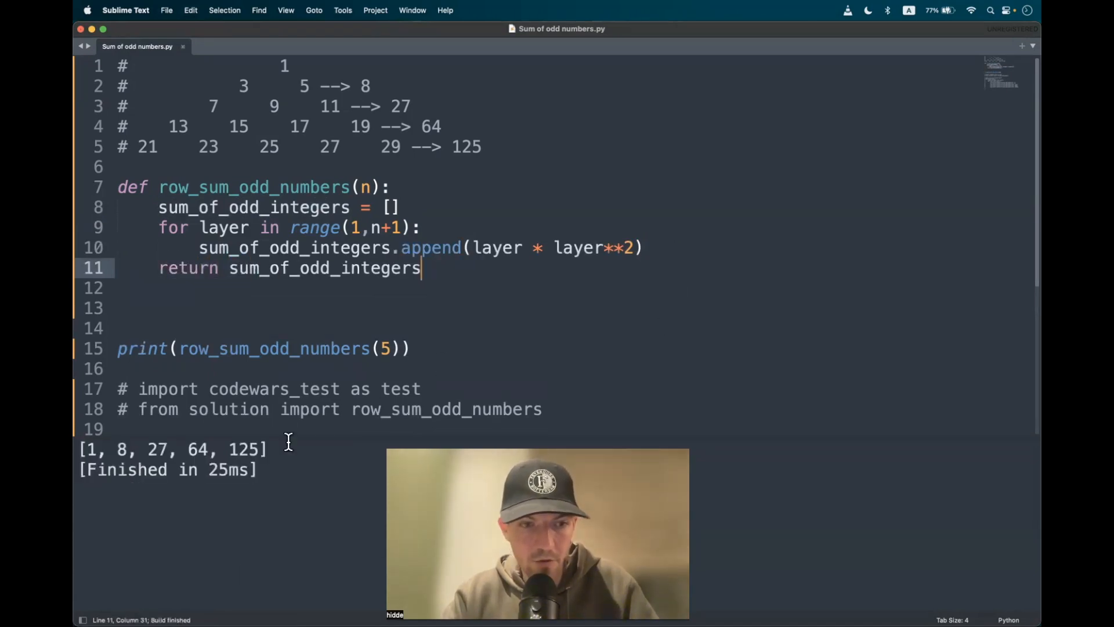
# Wrap the returned list in max() and rebuild with Cmd+B.
pyautogui.doubleClick(244, 449)
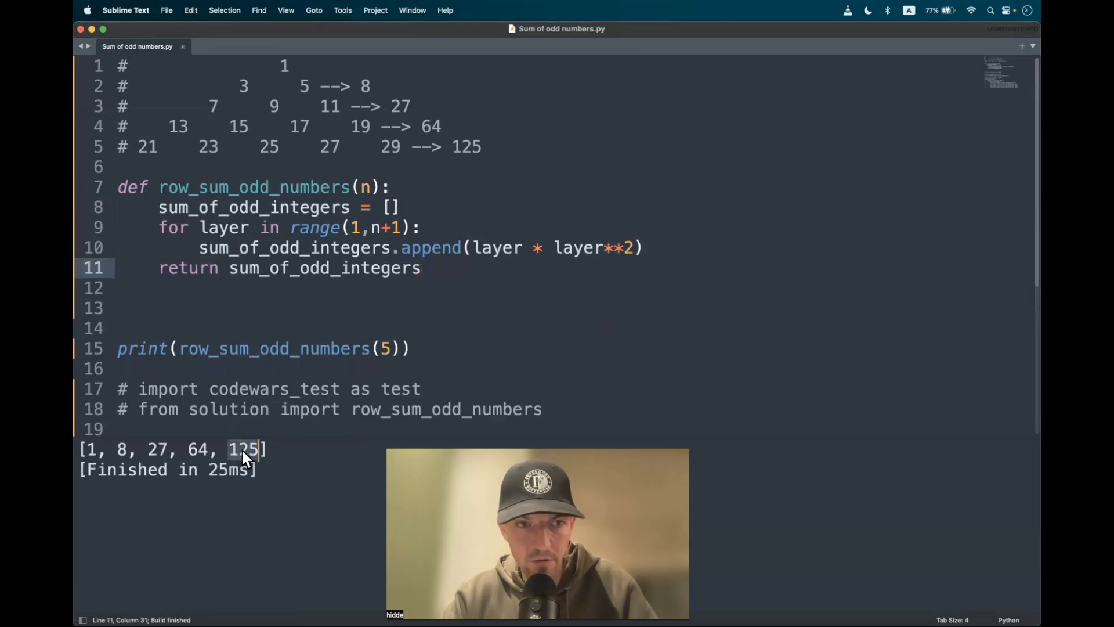
pyautogui.click(230, 267)
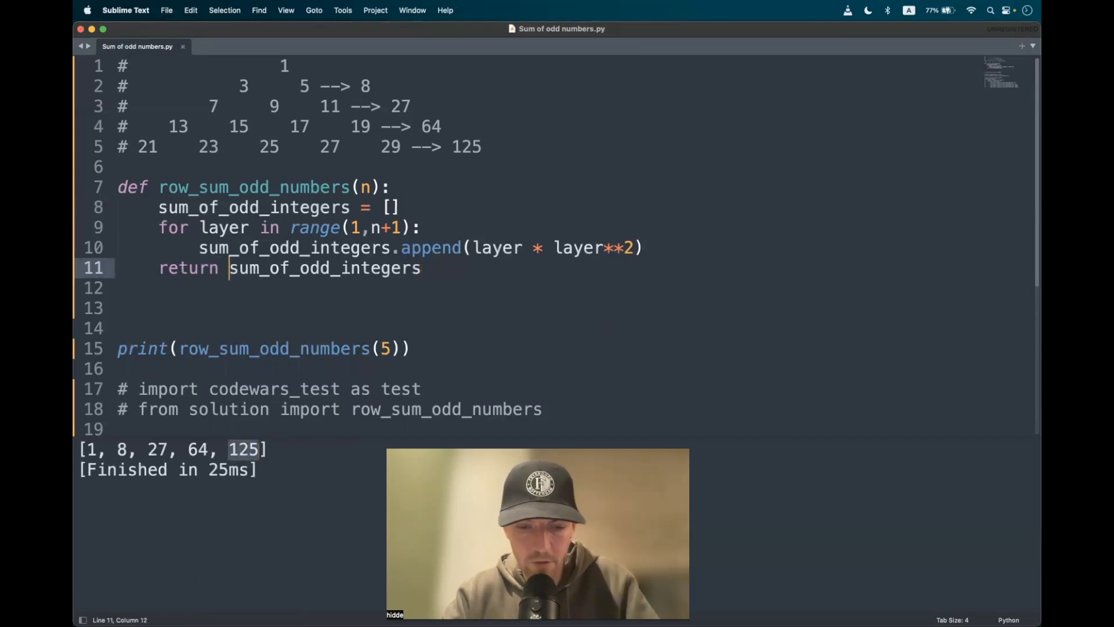
pyautogui.write('max')
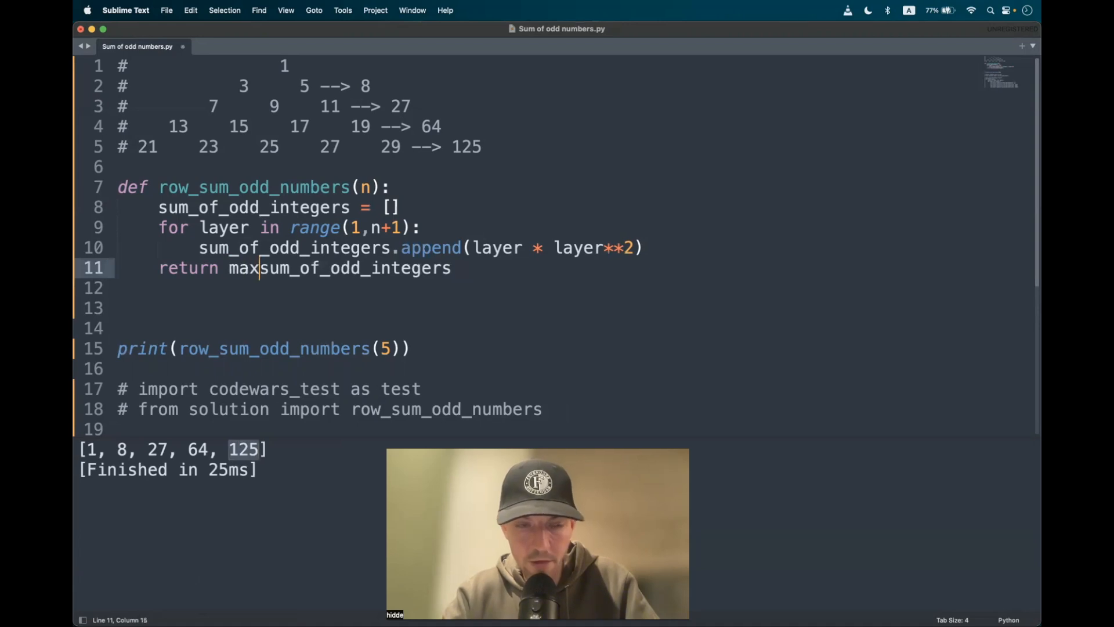
pyautogui.write('(')
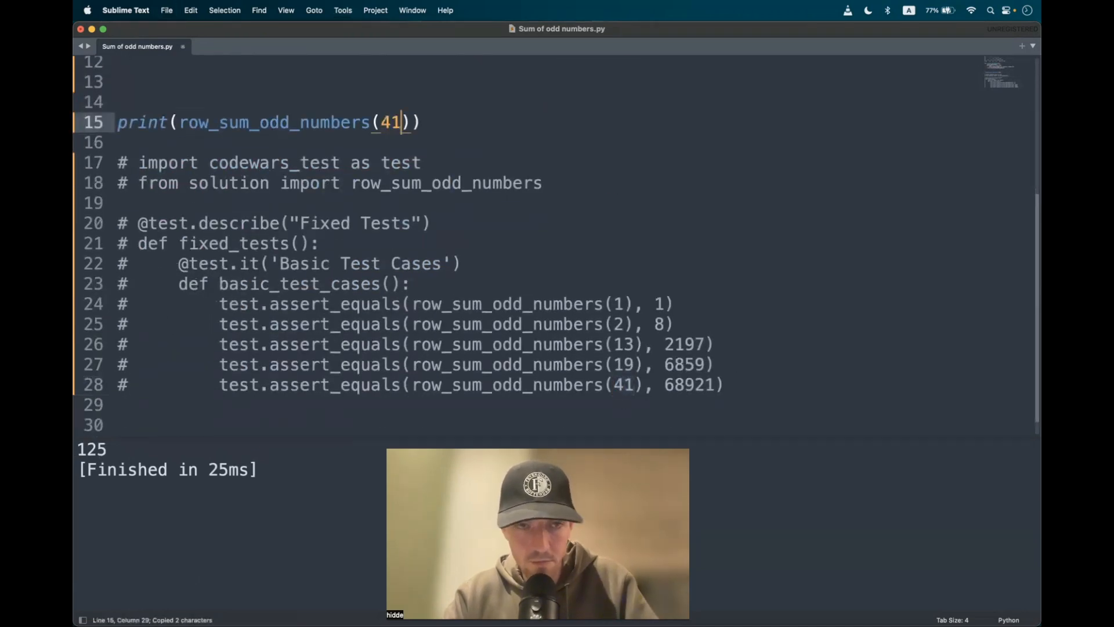
pyautogui.press('cmd+b')
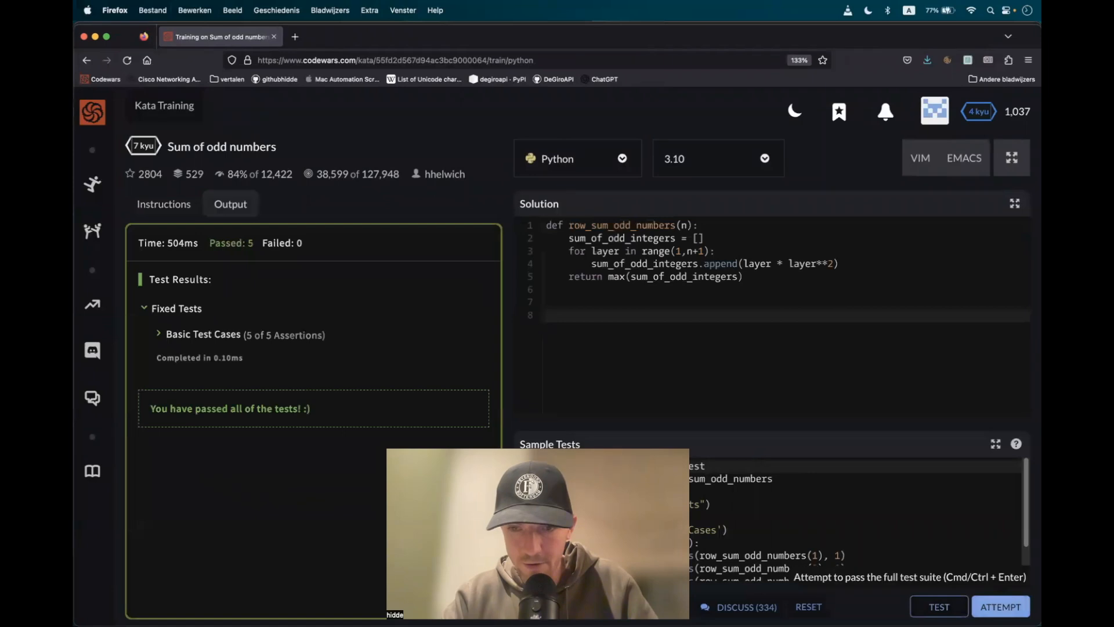
# Run the full Codewars test suite with Attempt, then submit the solution.
pyautogui.click(1000, 606)
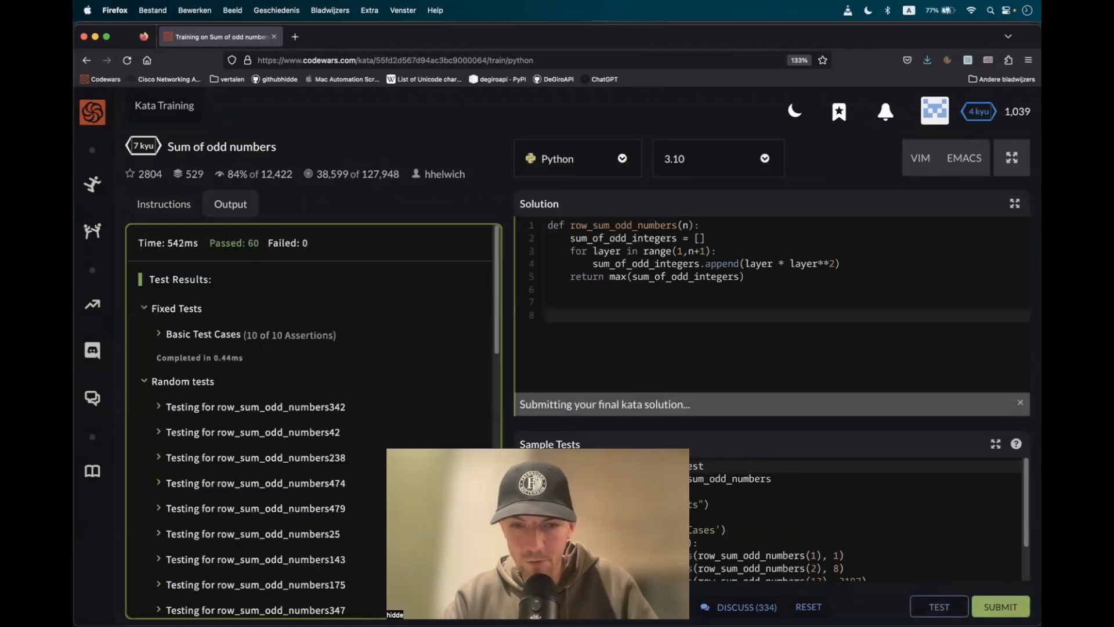
pyautogui.click(1001, 606)
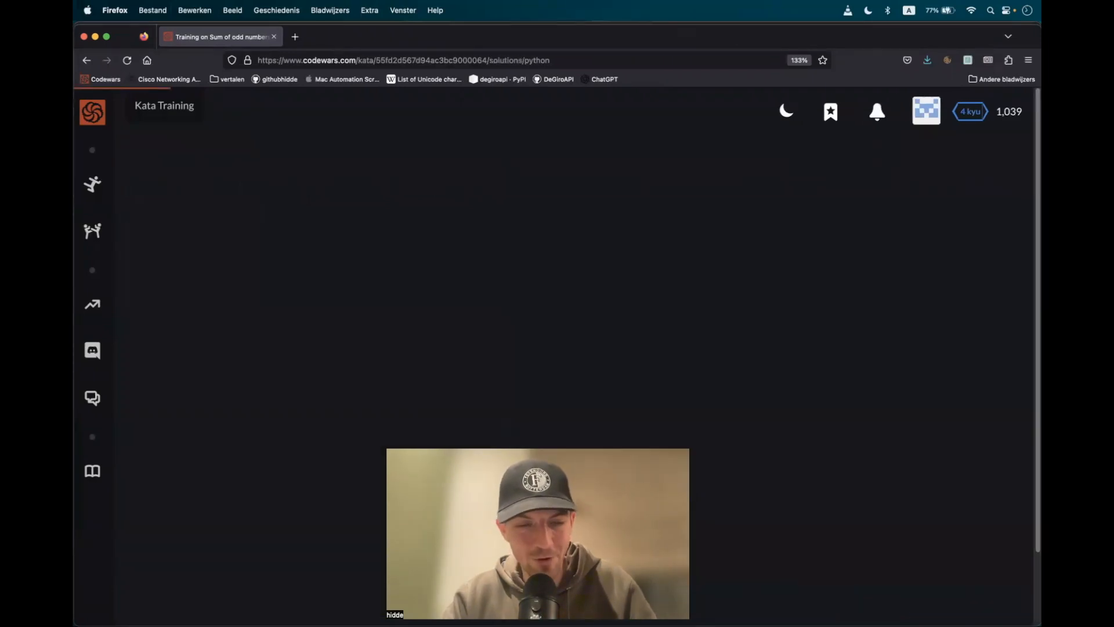